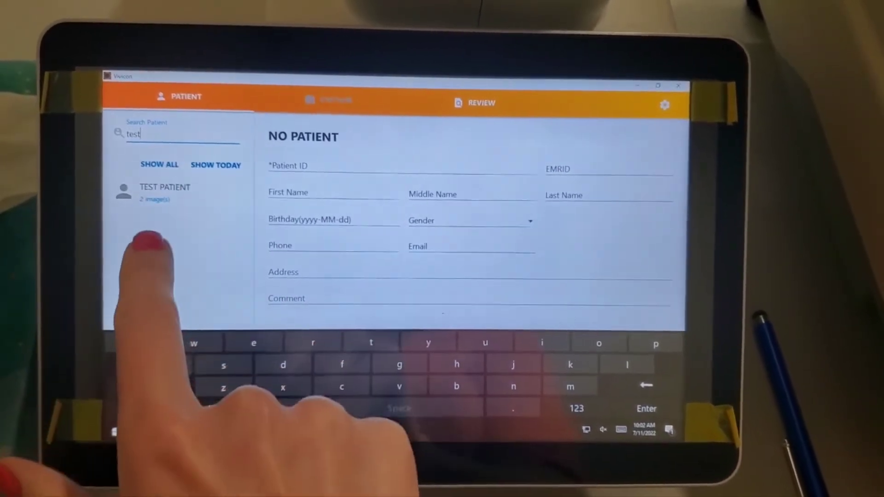
- Open the TEST PATIENT record showing its OS and OD fundus photos
{"action": "left_click", "coordinate": [165, 192]}
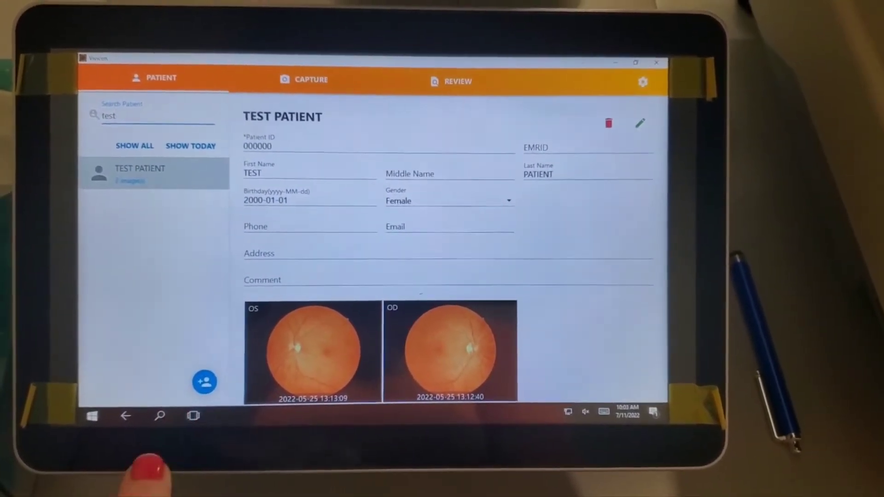
{"action": "left_click", "coordinate": [204, 381]}
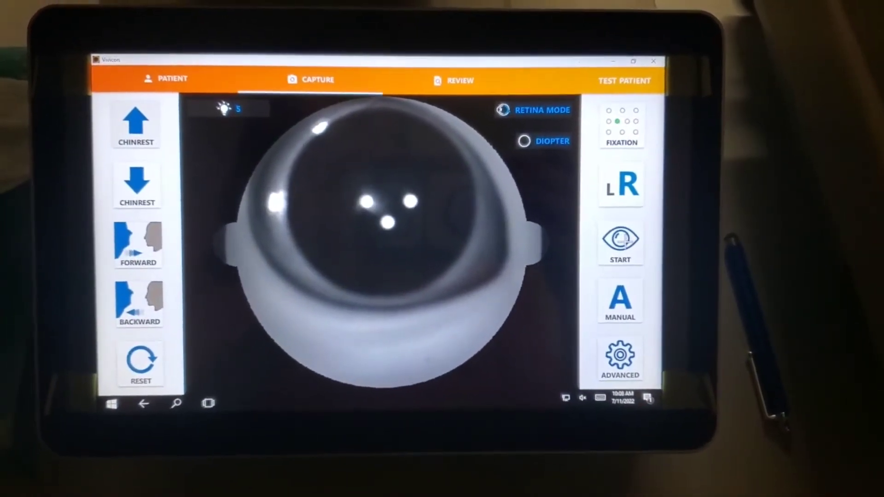
- Start the automatic right-eye fundus capture and let it run to completion
{"action": "left_click", "coordinate": [620, 244]}
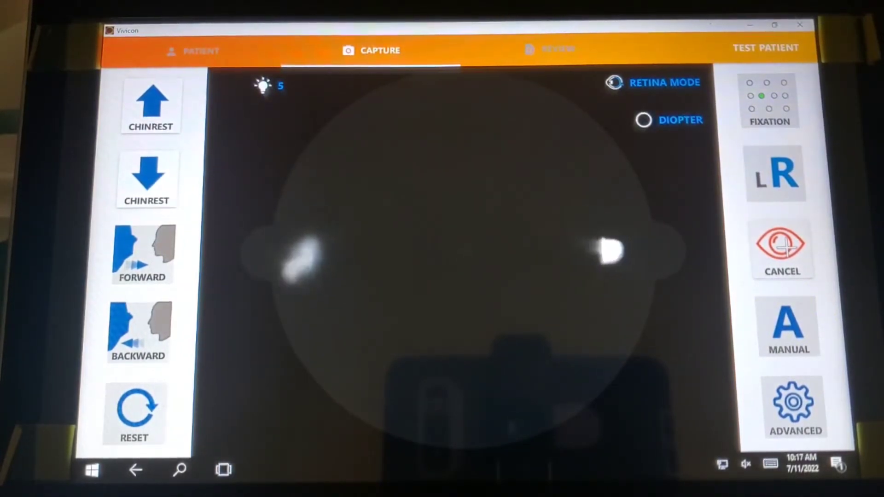
{"action": "left_click", "coordinate": [782, 248]}
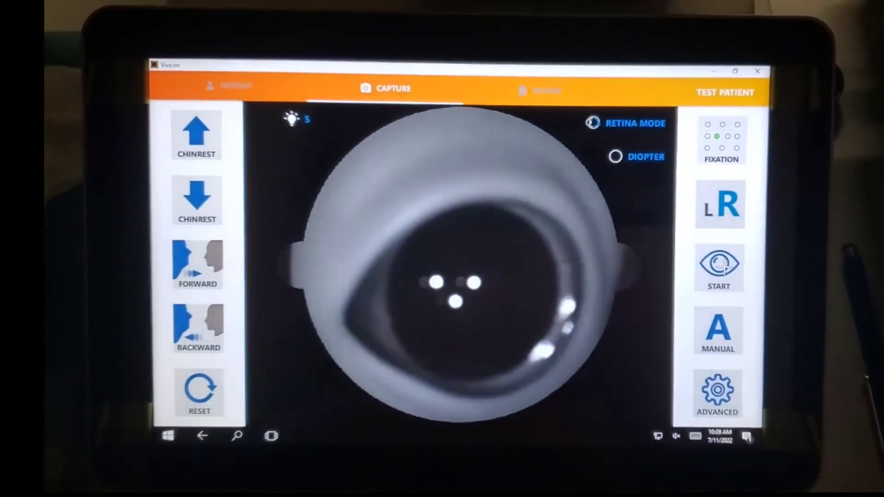
- Switch the L/R toggle to the left eye and start its automatic capture
{"action": "left_click", "coordinate": [719, 270]}
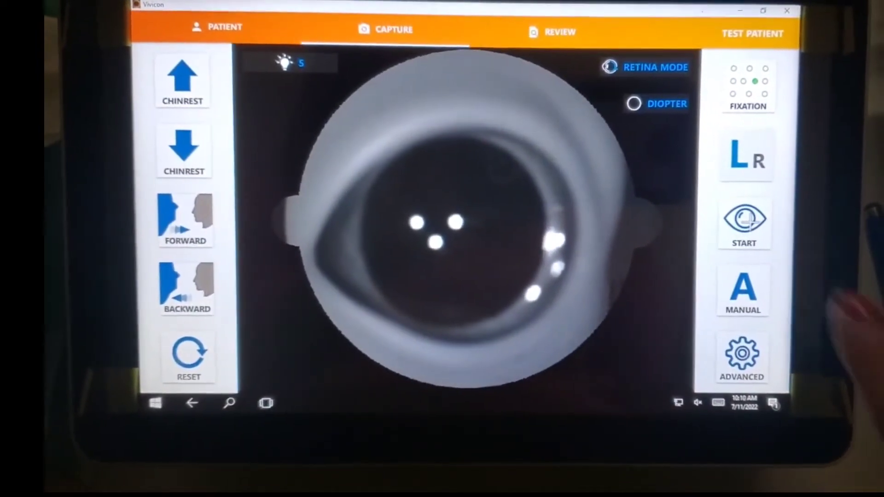
{"action": "left_click", "coordinate": [744, 224]}
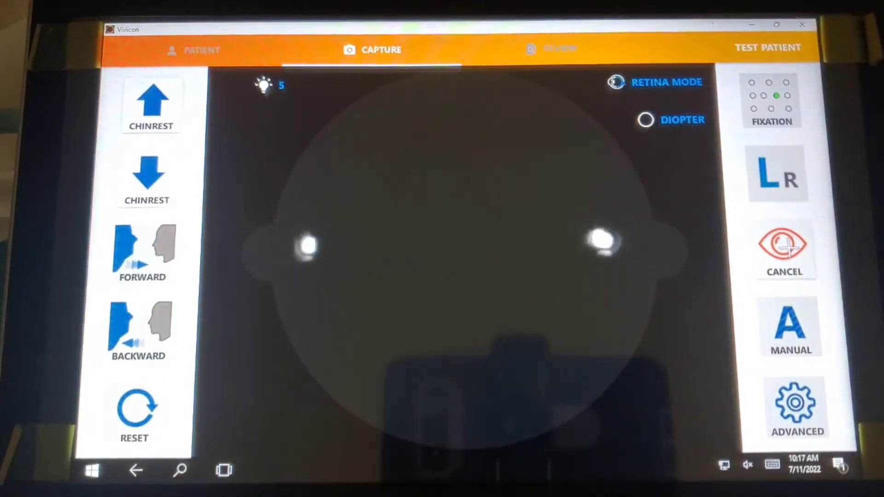
{"action": "left_click", "coordinate": [785, 247]}
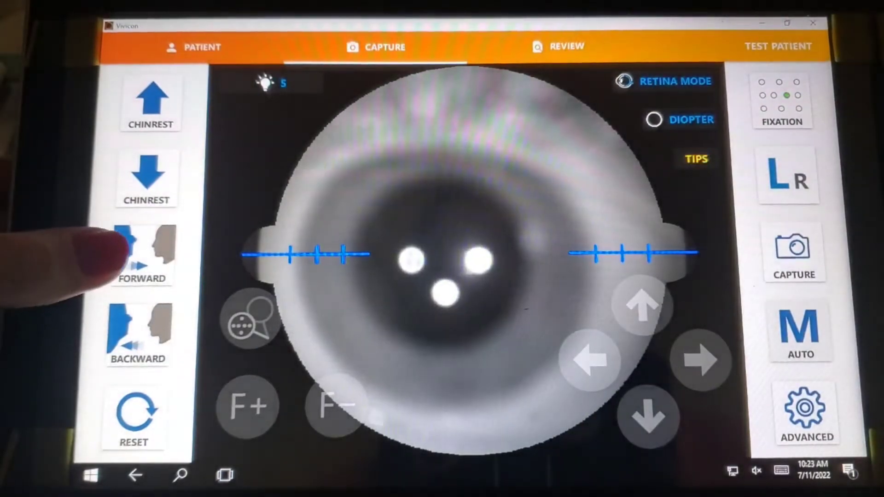
- Step the camera forward until the reflection dots meet the blue alignment bars
{"action": "left_click", "coordinate": [141, 257]}
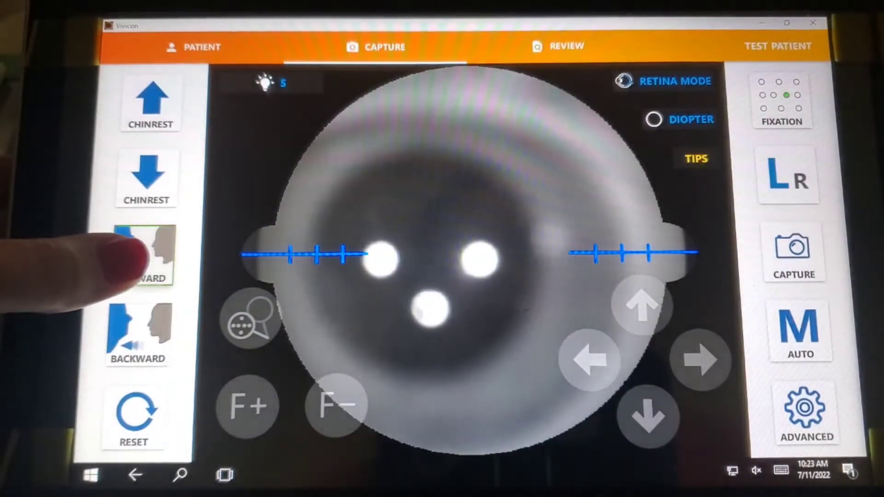
{"action": "left_click", "coordinate": [145, 257]}
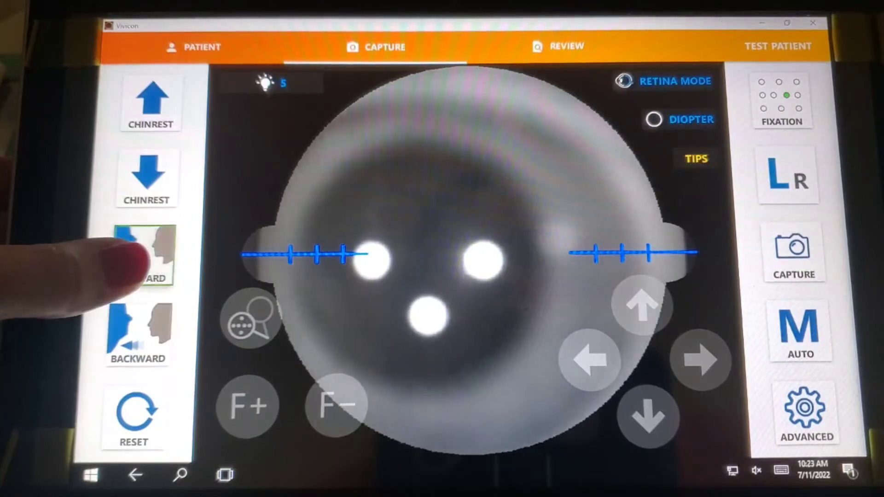
{"action": "left_click", "coordinate": [146, 255]}
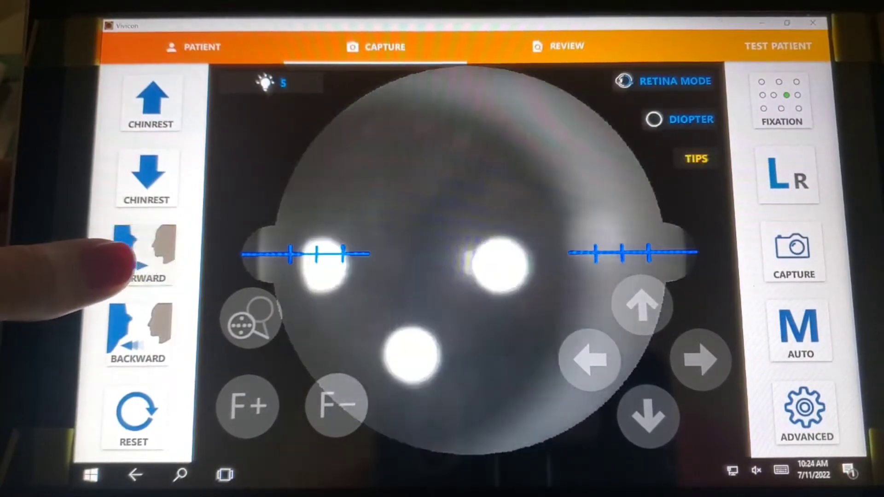
{"action": "left_click", "coordinate": [590, 359]}
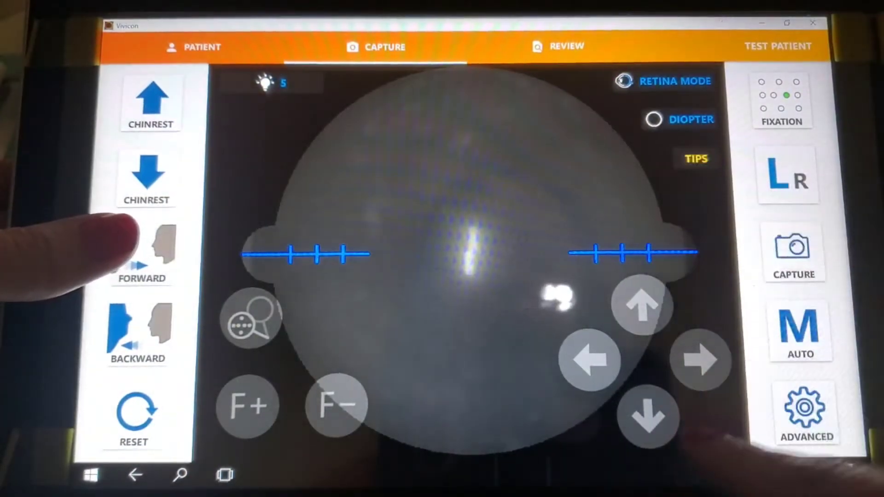
{"action": "left_click", "coordinate": [647, 417]}
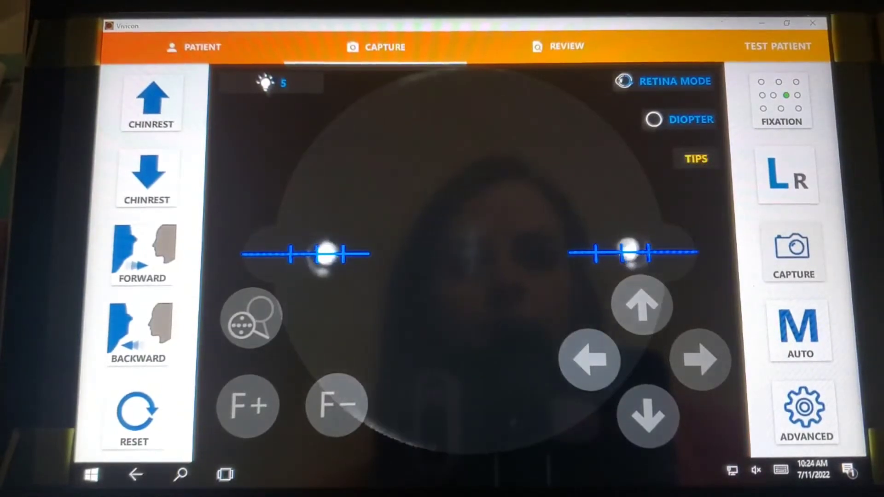
- Capture the left-eye photo, then move the fixation target to bottom middle and toward centre
{"action": "left_click", "coordinate": [793, 252]}
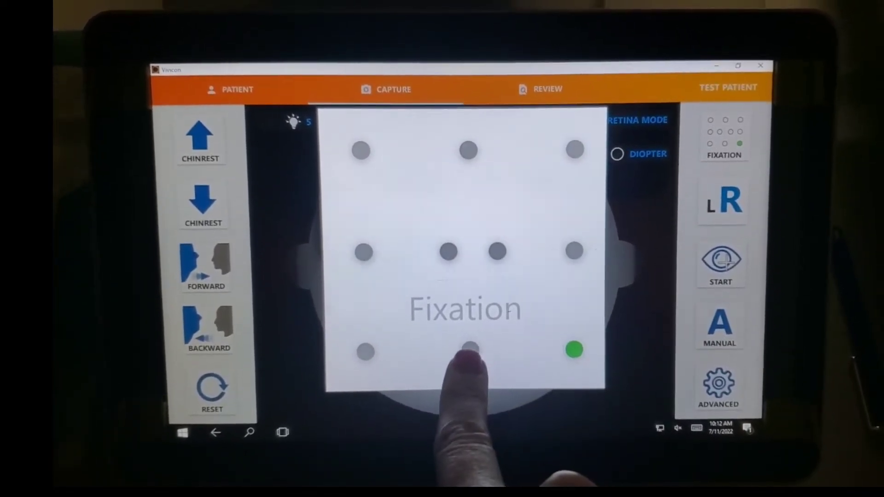
{"action": "left_click", "coordinate": [469, 351]}
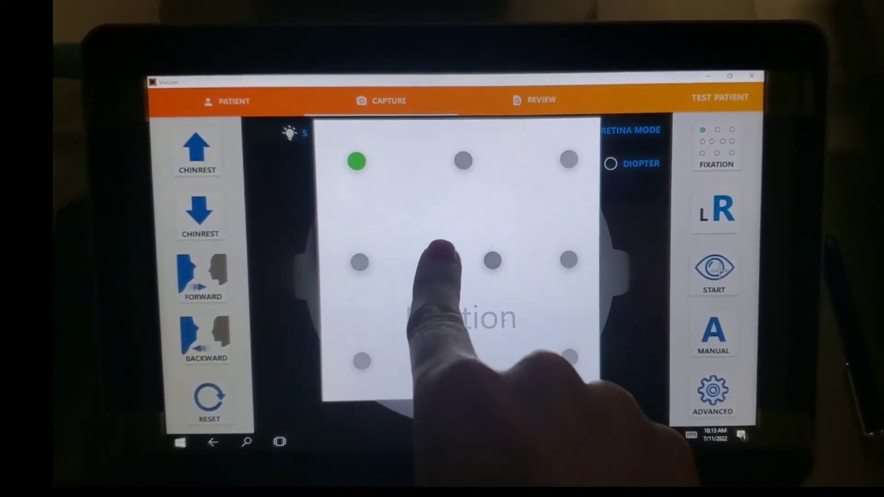
{"action": "left_click", "coordinate": [445, 269]}
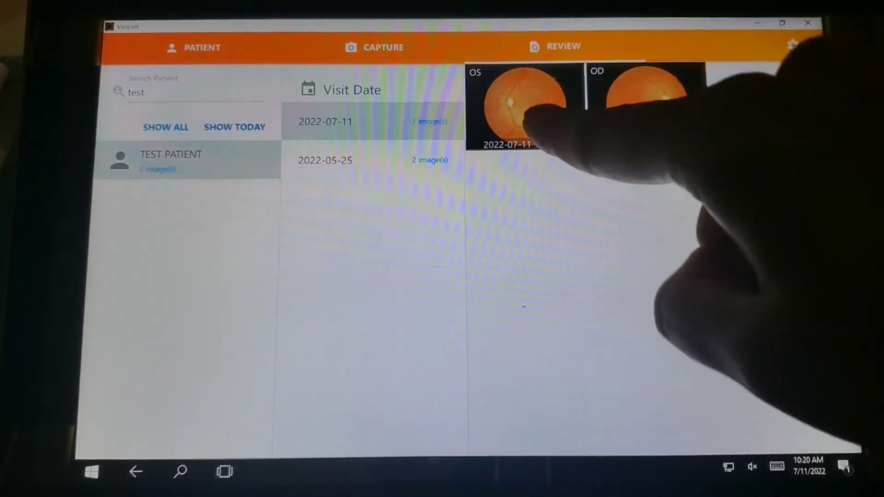
- Mark the OS photo from the 2022-07-11 visit for further action
{"action": "left_click", "coordinate": [524, 107]}
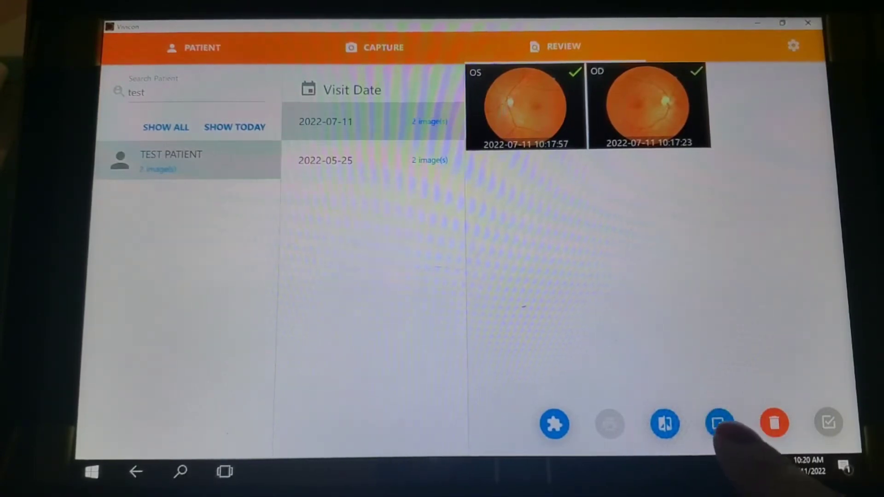
- Export the marked photos as JPG with Export ID and dismiss the success message
{"action": "left_click", "coordinate": [719, 423]}
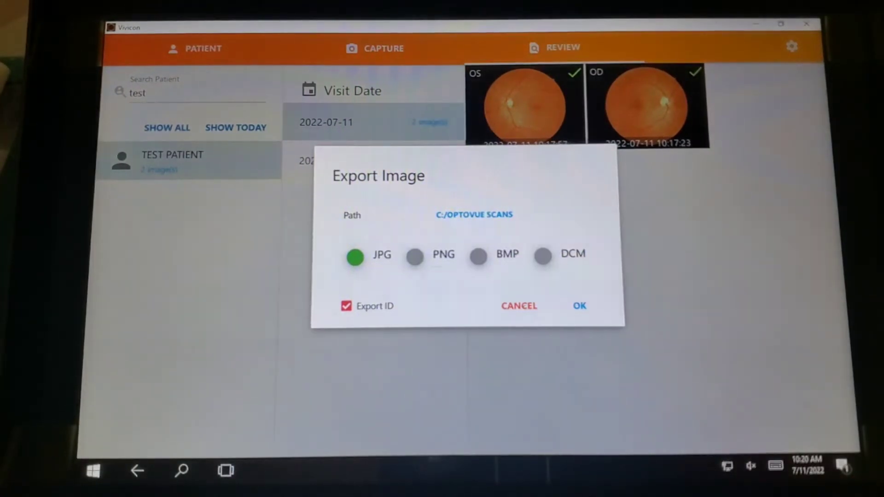
{"action": "mouse_move", "coordinate": [564, 441]}
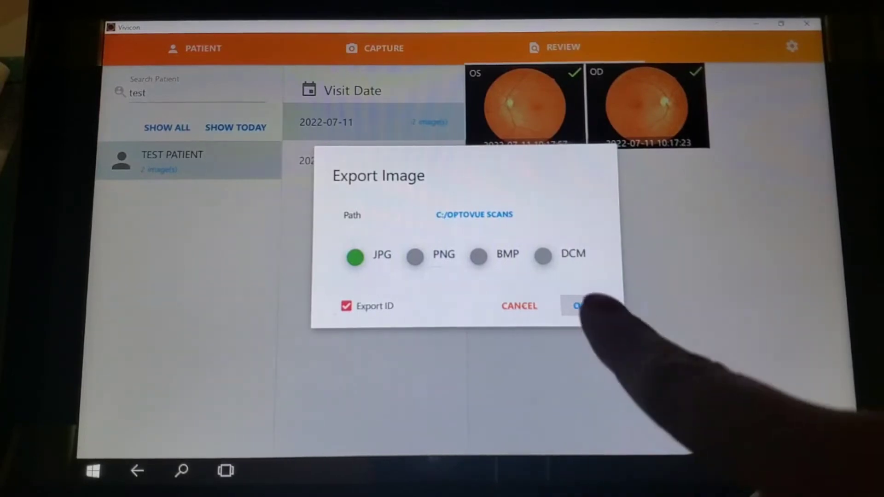
{"action": "left_click", "coordinate": [578, 306]}
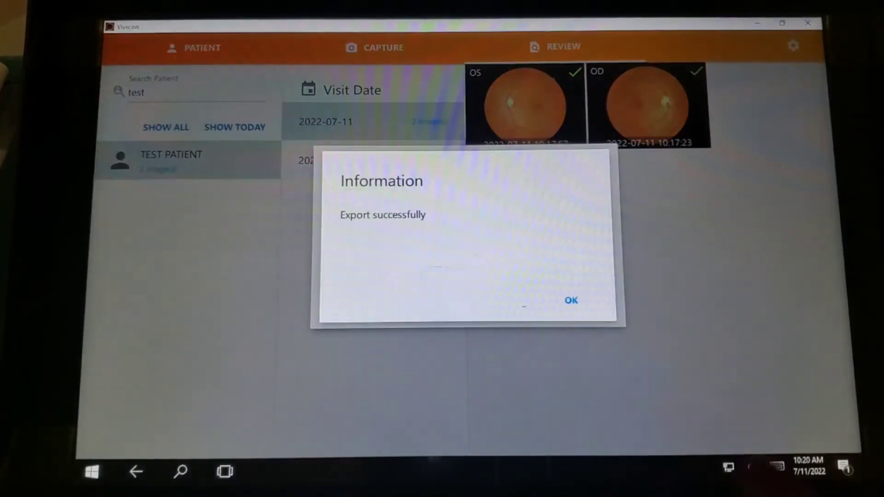
{"action": "left_click", "coordinate": [570, 300]}
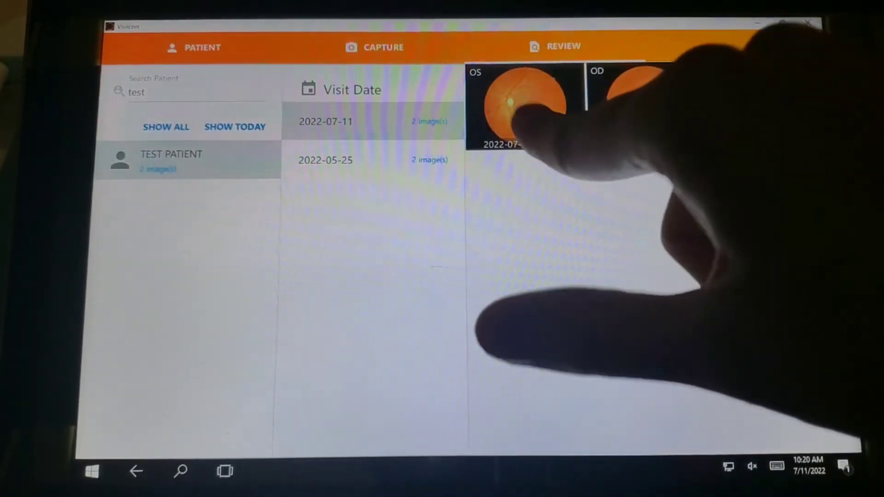
- View the OS and OD photos full size, export each as JPG, and return to review
{"action": "left_click", "coordinate": [521, 104]}
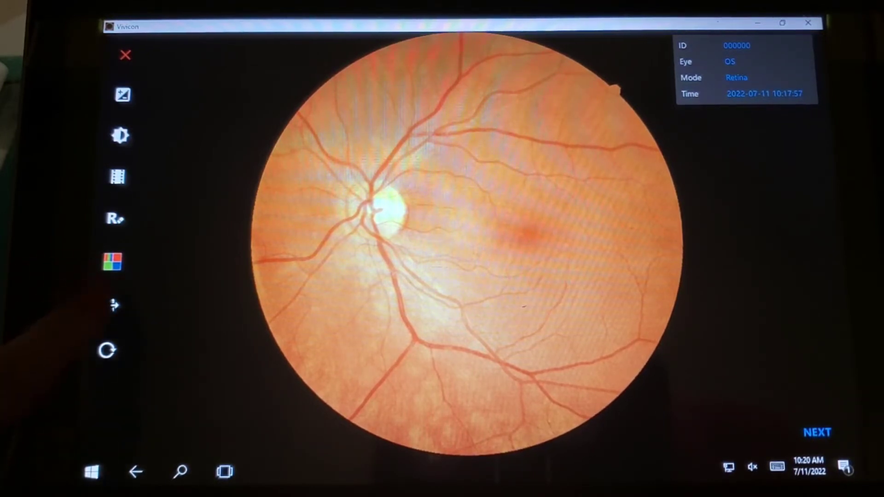
{"action": "left_click", "coordinate": [115, 305]}
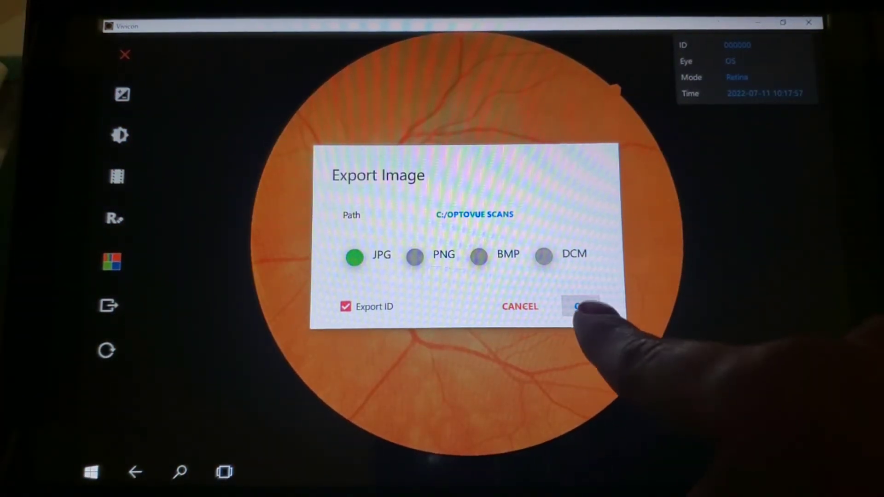
{"action": "left_click", "coordinate": [587, 306]}
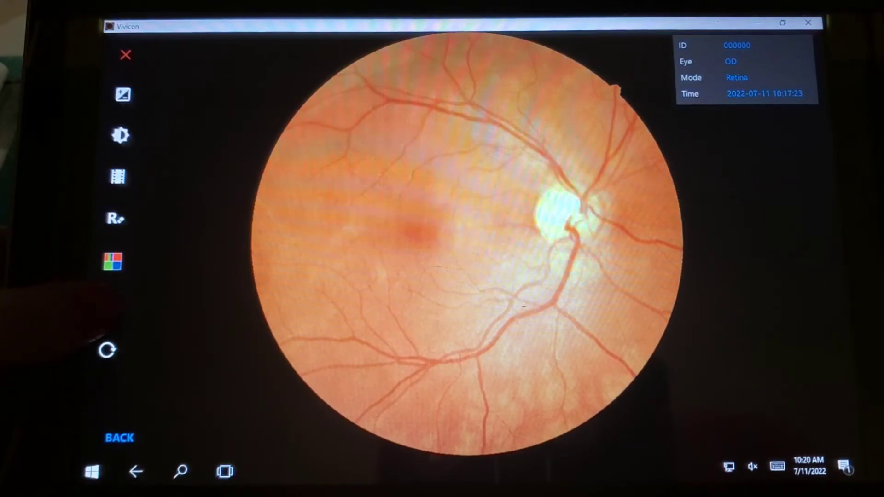
{"action": "left_click", "coordinate": [112, 305]}
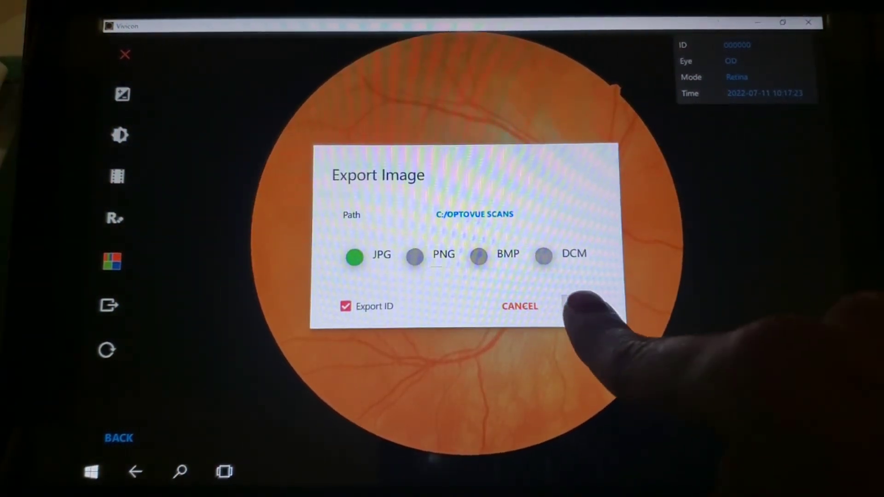
{"action": "left_click", "coordinate": [581, 306]}
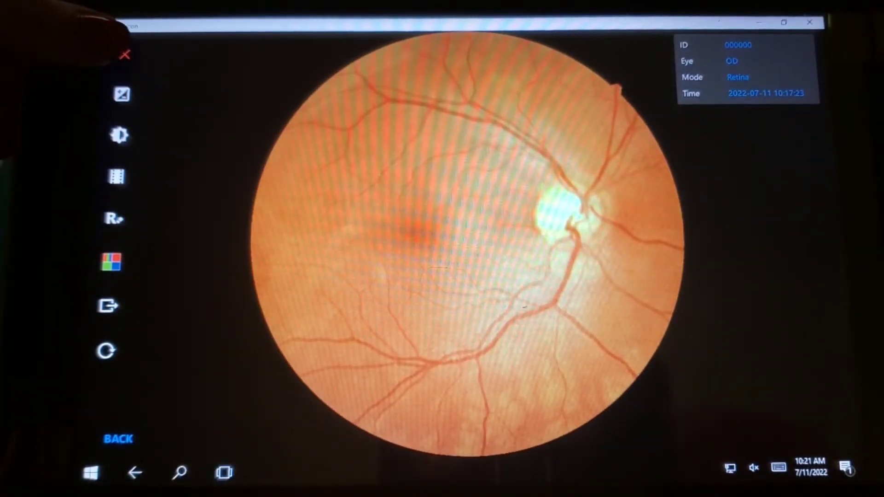
{"action": "left_click", "coordinate": [118, 438]}
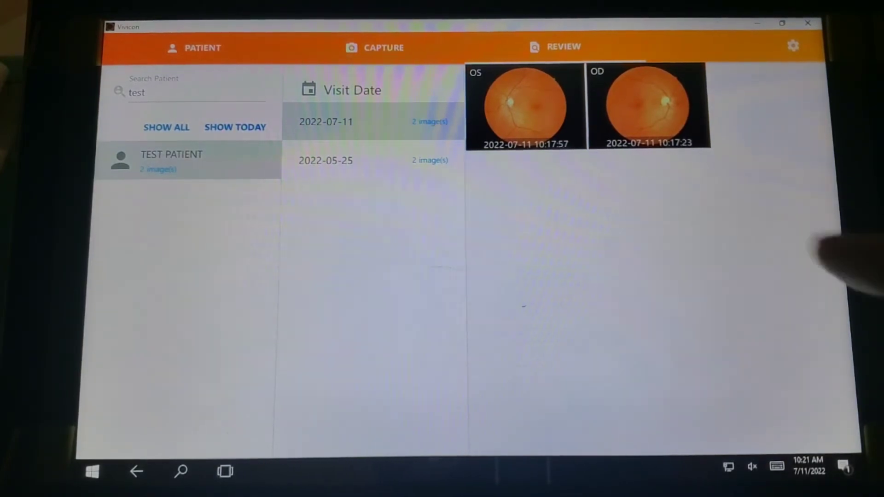
- Delete the marked OD photo from the 2022-07-11 visit, confirming the warning and success messages
{"action": "left_click", "coordinate": [524, 106]}
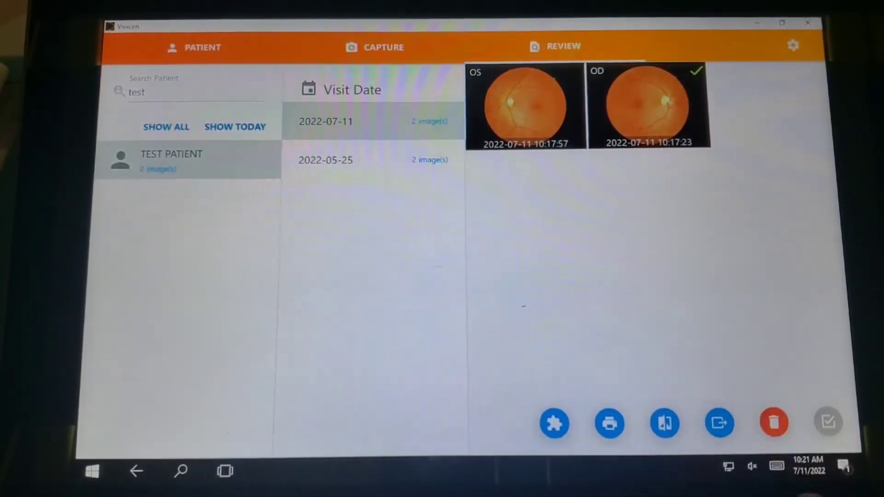
{"action": "left_click", "coordinate": [774, 423]}
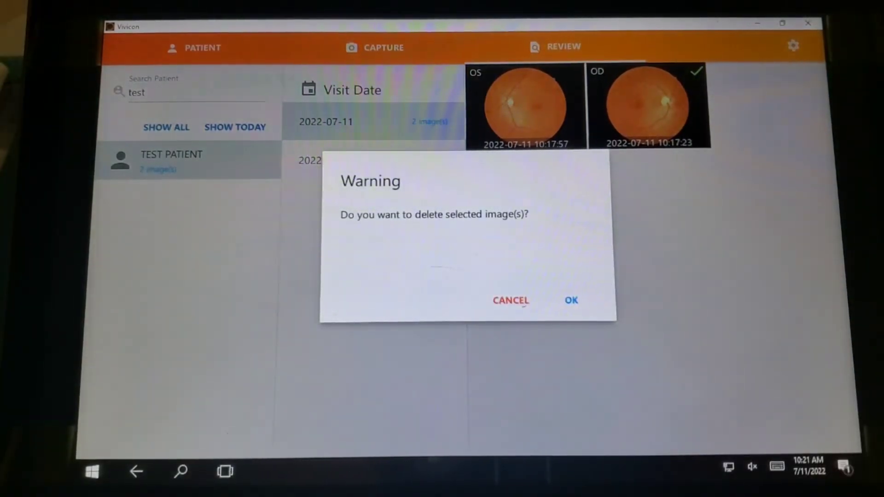
{"action": "left_click", "coordinate": [571, 300]}
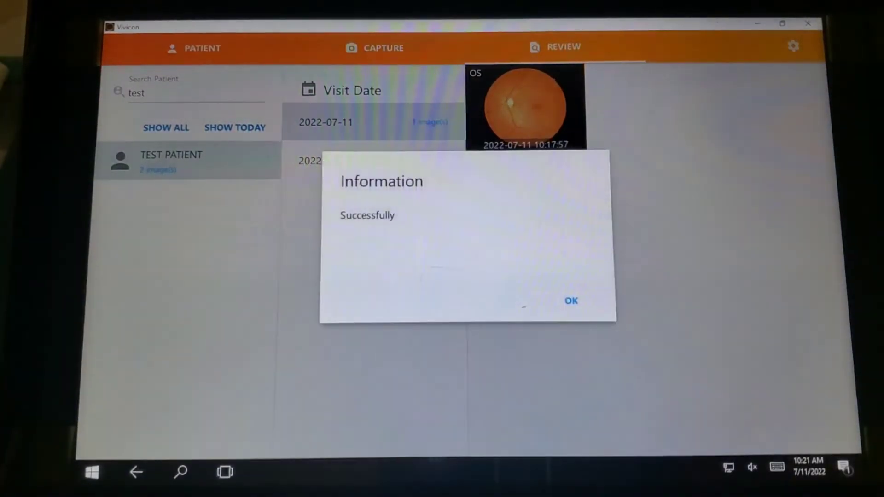
{"action": "left_click", "coordinate": [571, 300]}
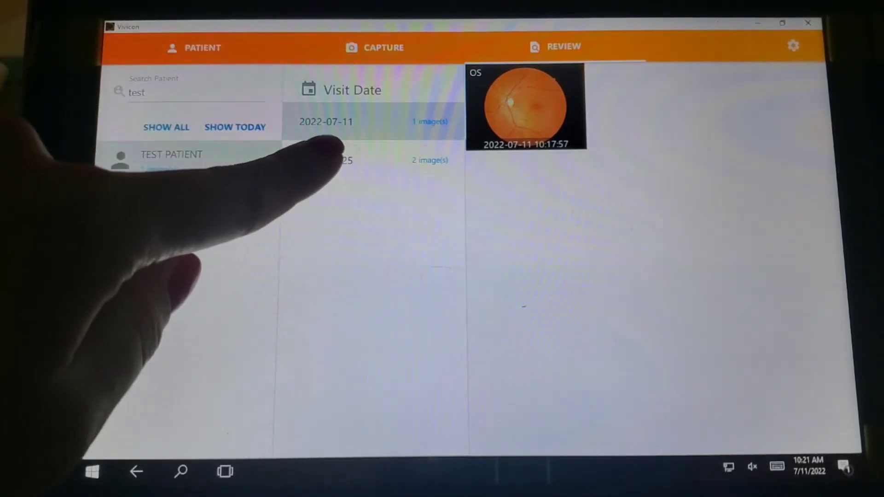
- Display the 2022-05-25 visit's OS and OD images from the Visit Date list
{"action": "left_click", "coordinate": [325, 161]}
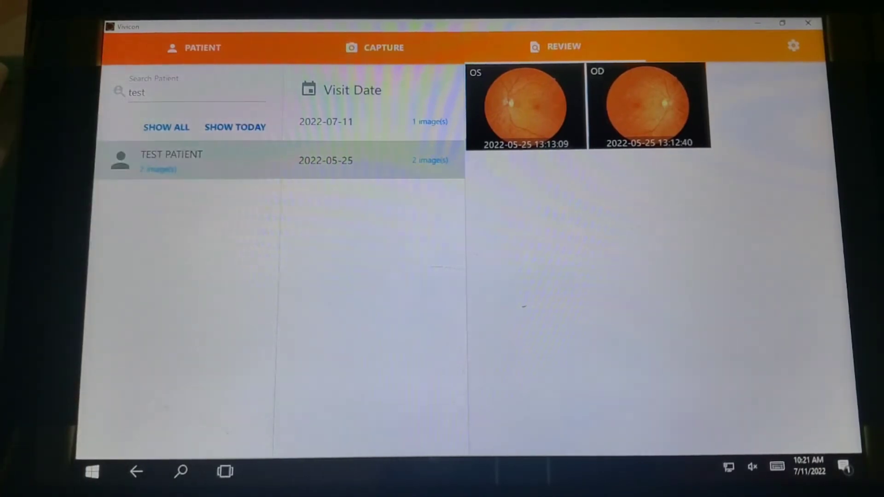
{"action": "left_click", "coordinate": [326, 121]}
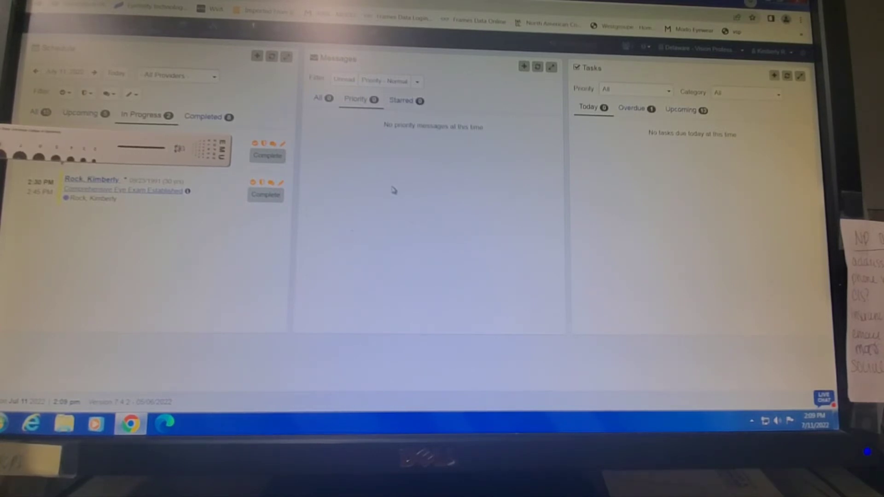
{"action": "mouse_move", "coordinate": [420, 197]}
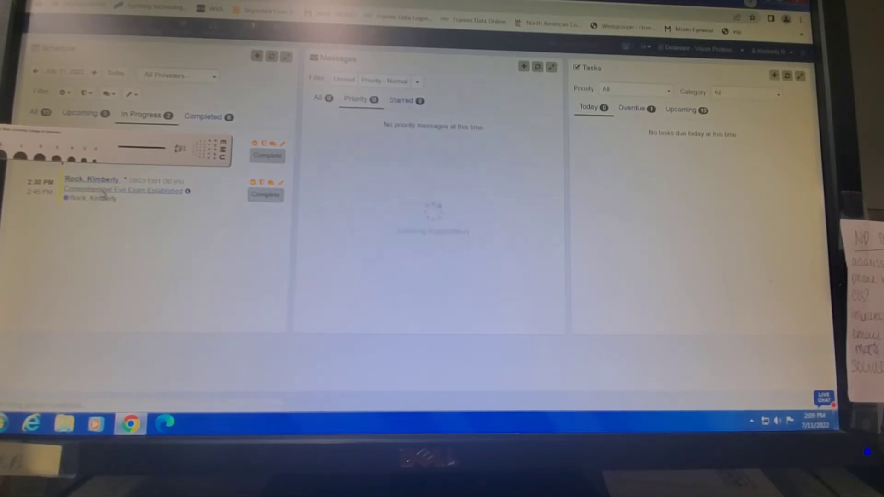
- Open the patient's 07/11/2022 exam and bring the Posterior Pole section of Internal Ocular Evaluation into view
{"action": "left_click", "coordinate": [93, 180]}
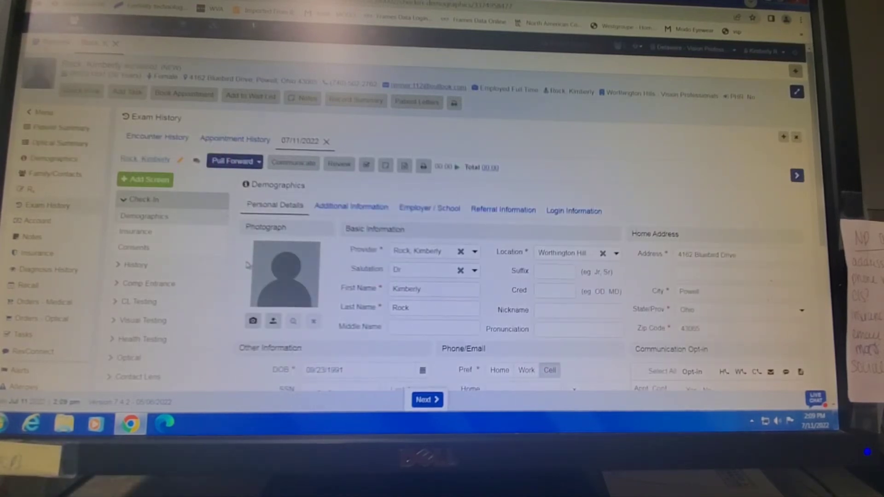
{"action": "scroll", "scroll_direction": "down", "scroll_amount": 3}
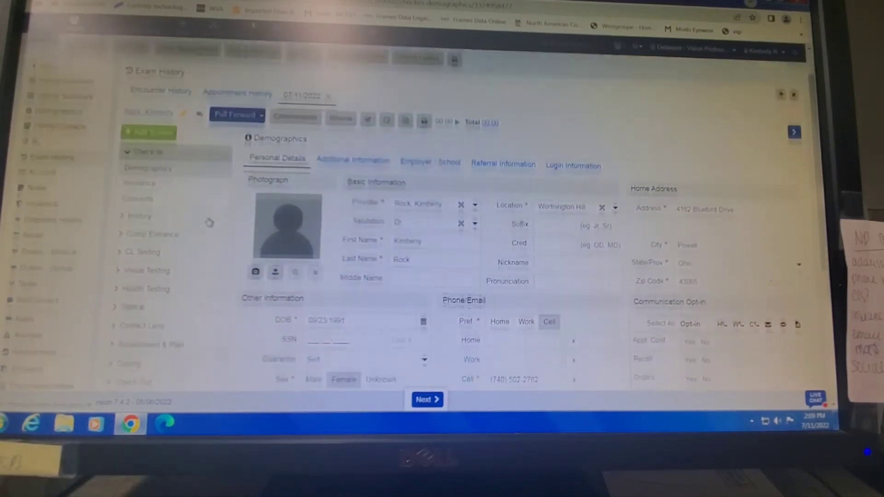
{"action": "scroll", "scroll_direction": "down", "scroll_amount": 3}
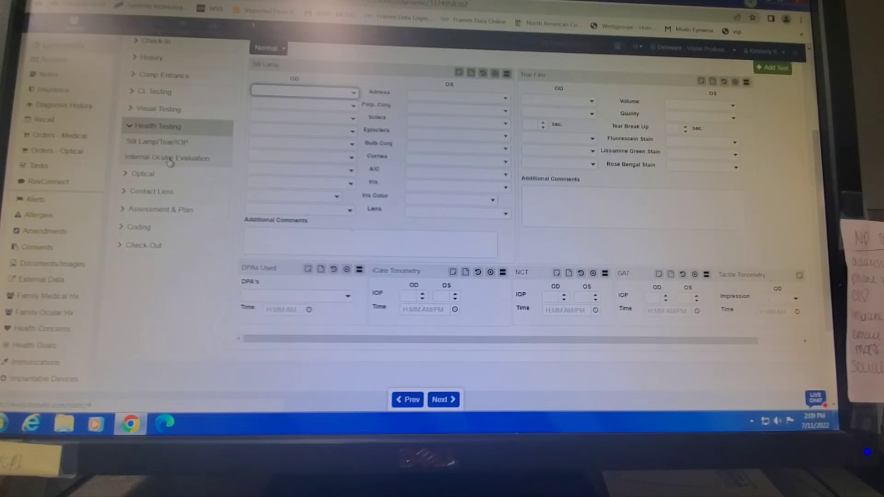
{"action": "left_click", "coordinate": [167, 157]}
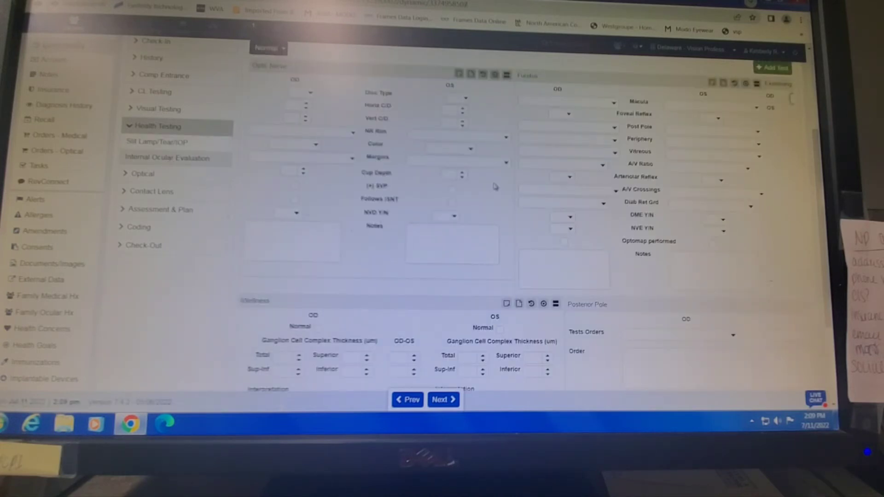
{"action": "scroll", "scroll_direction": "down", "scroll_amount": 3}
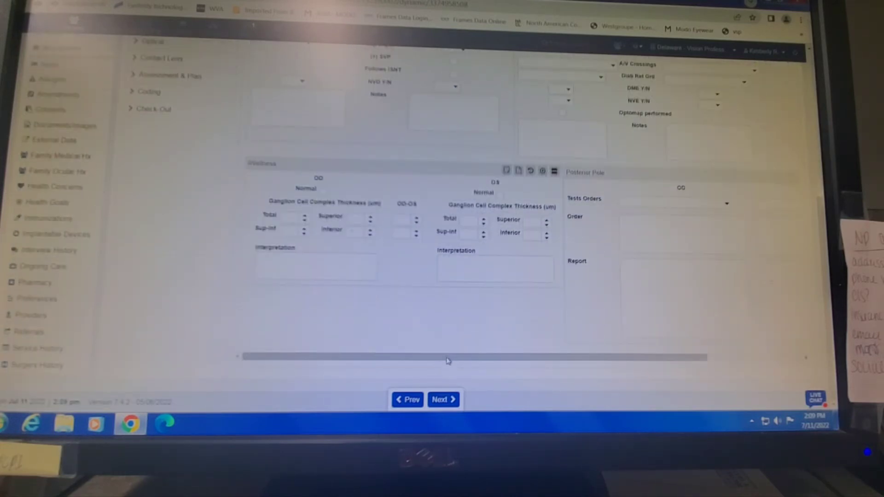
{"action": "scroll", "scroll_direction": "right", "scroll_amount": 3}
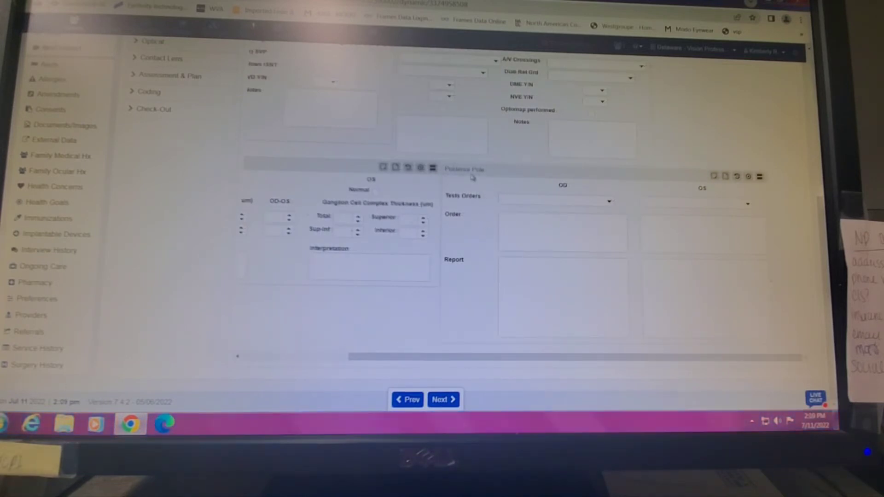
{"action": "mouse_move", "coordinate": [725, 176]}
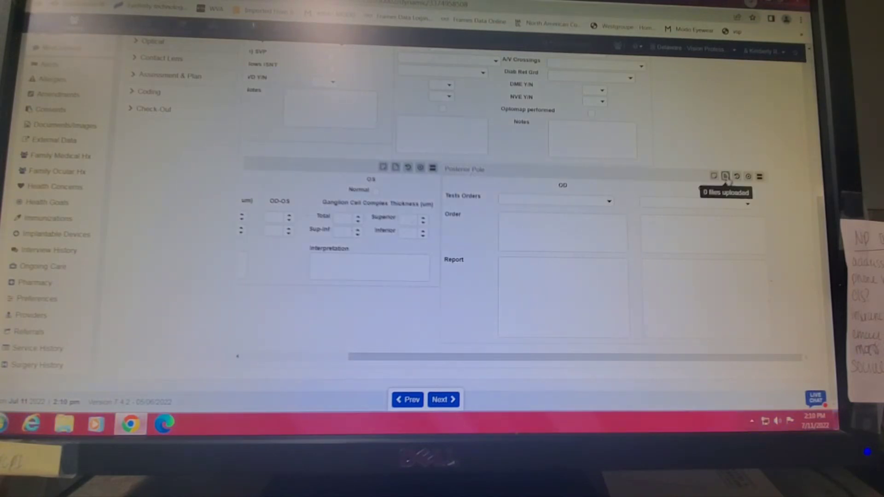
- Start a Posterior Pole test file upload and bring up the file browser listing the two retina JPGs
{"action": "left_click", "coordinate": [725, 176]}
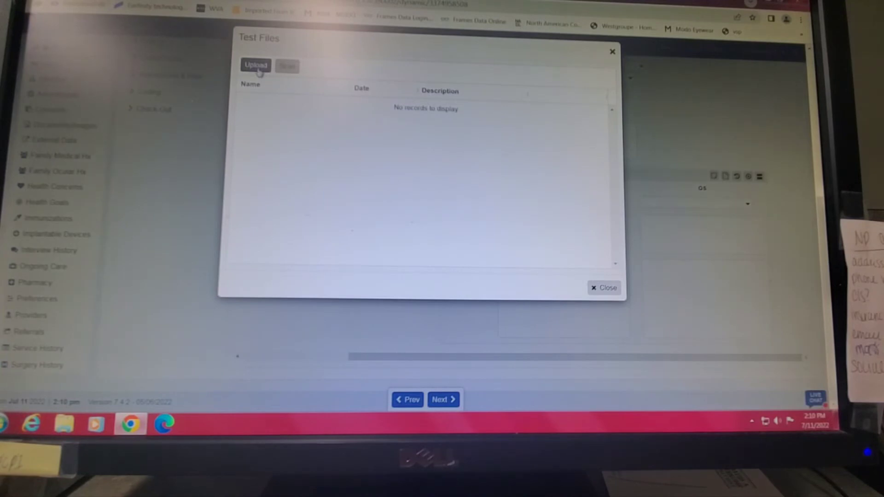
{"action": "left_click", "coordinate": [255, 65]}
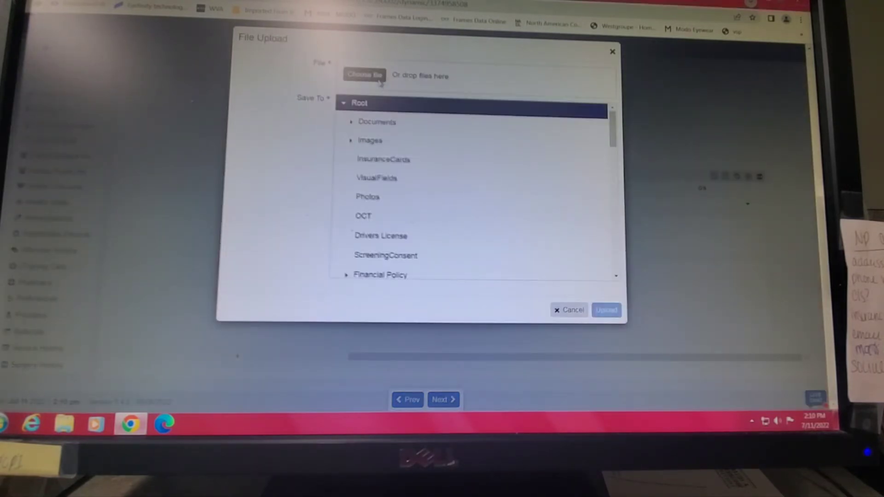
{"action": "left_click", "coordinate": [365, 75]}
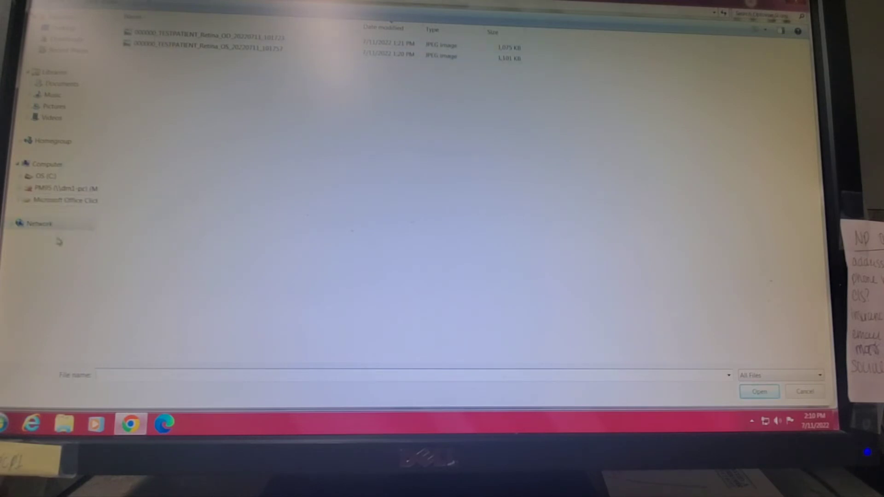
- Browse the network to the DESKTOP-FPL4TVR computer's shared scan files
{"action": "left_click", "coordinate": [19, 223]}
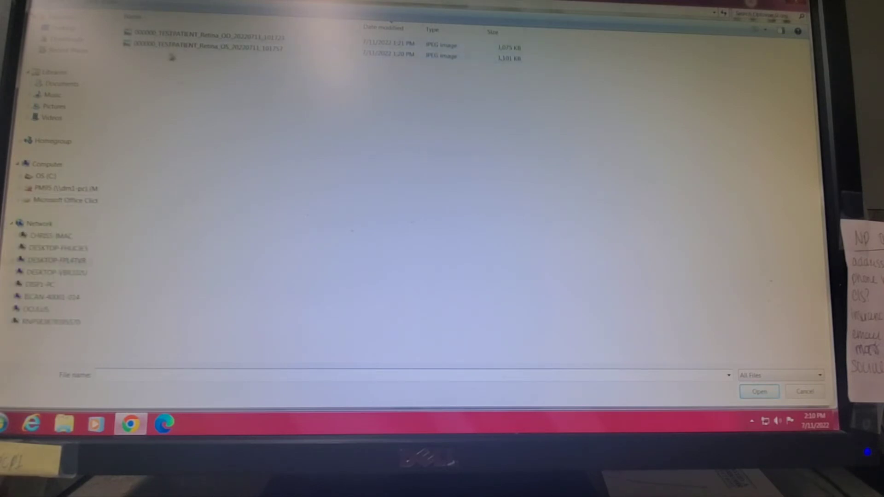
{"action": "left_click", "coordinate": [39, 222]}
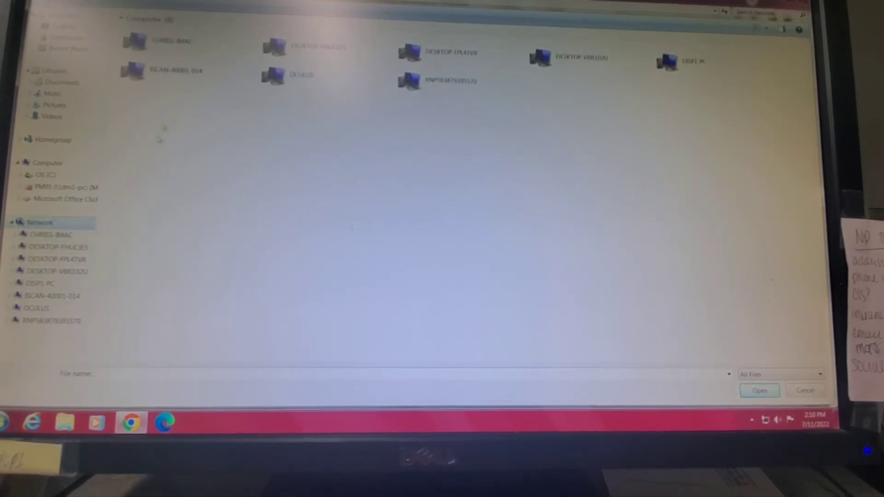
{"action": "left_click", "coordinate": [175, 71]}
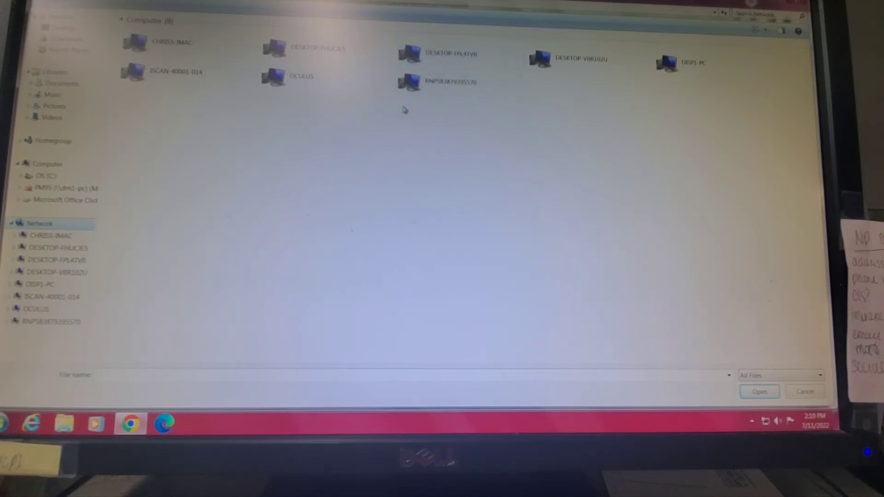
{"action": "left_click", "coordinate": [451, 82]}
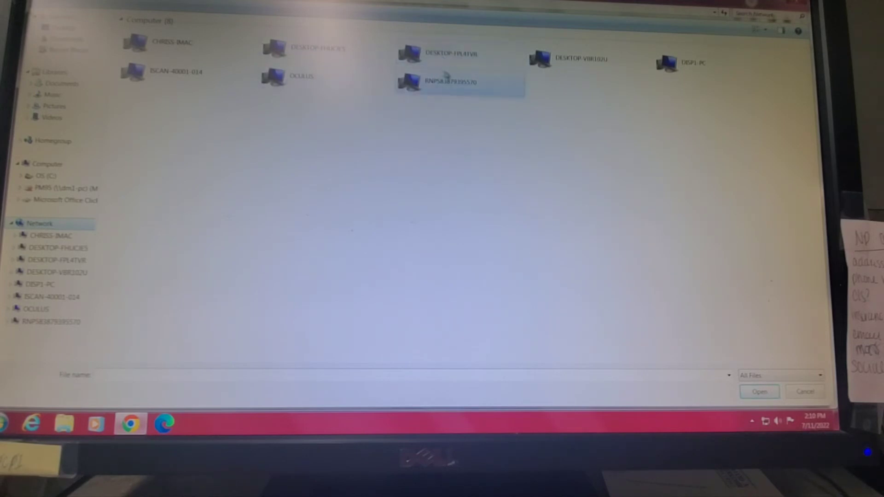
{"action": "left_click", "coordinate": [452, 54]}
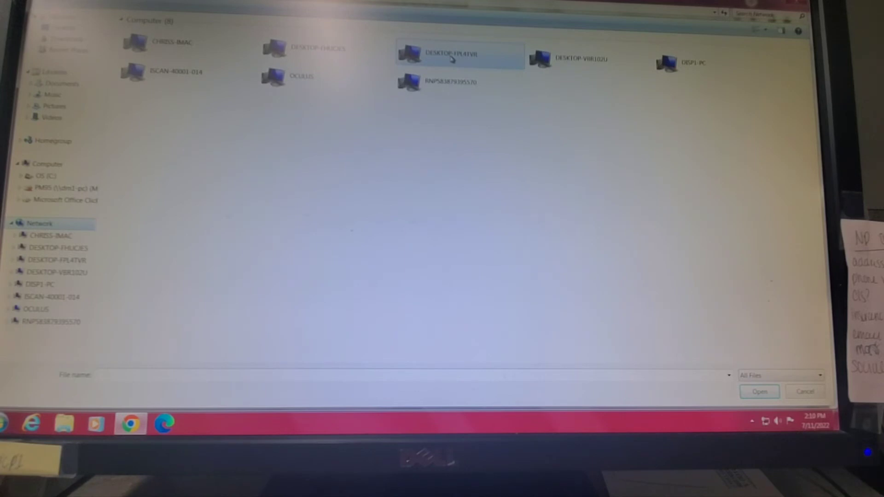
{"action": "double_click", "coordinate": [459, 53]}
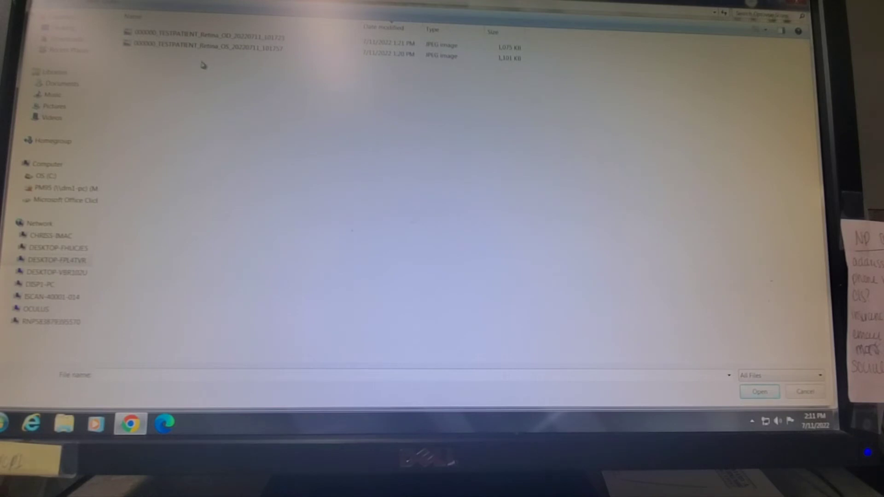
{"action": "mouse_move", "coordinate": [225, 48]}
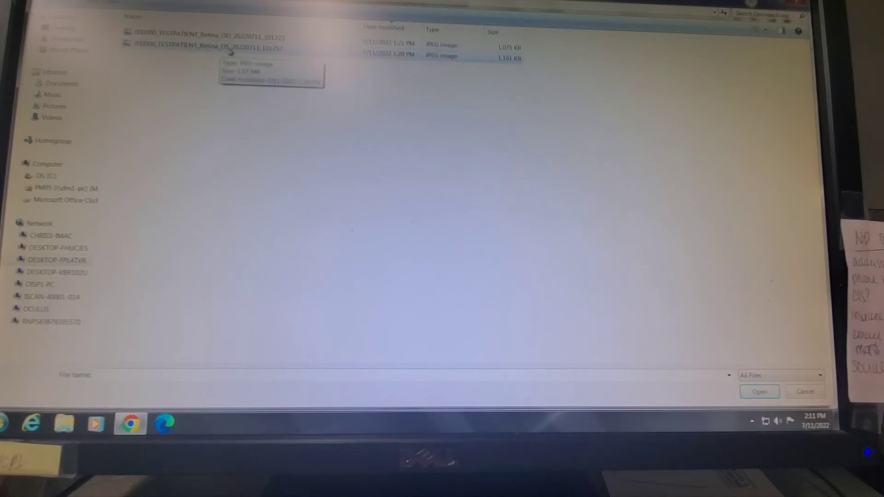
- Select the OS retina JPG, save it to the Photos folder and upload it
{"action": "left_click", "coordinate": [759, 392]}
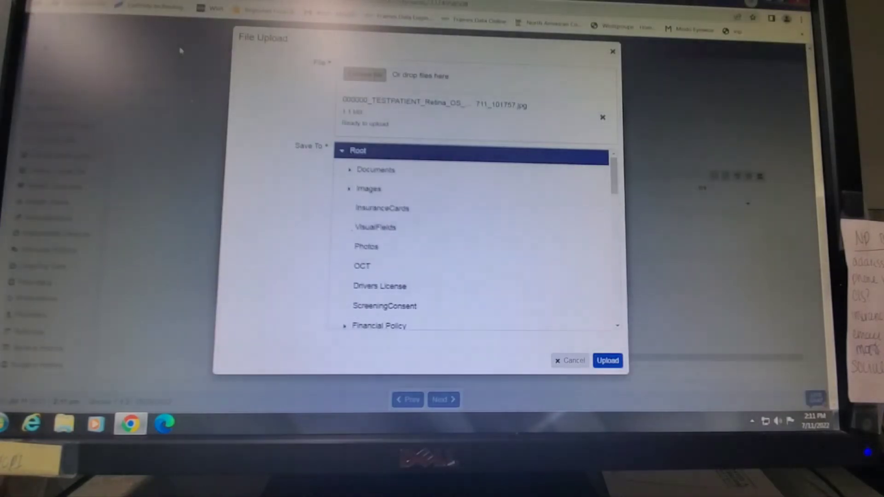
{"action": "mouse_move", "coordinate": [384, 258]}
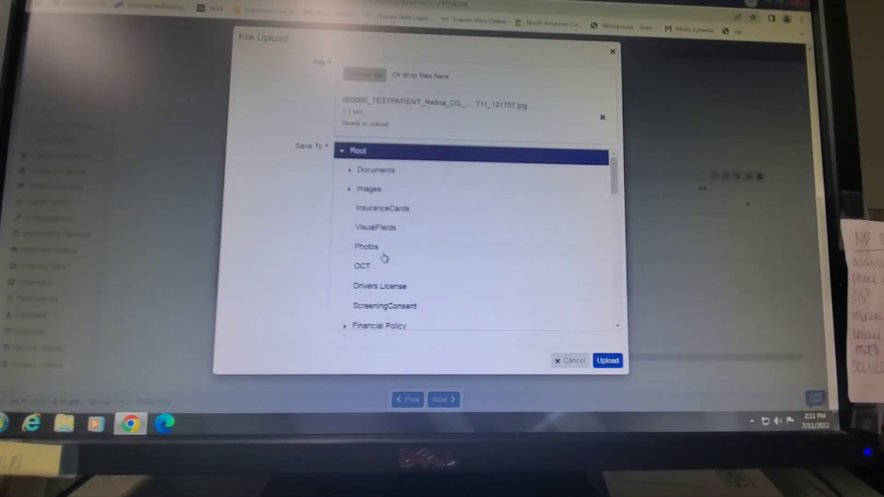
{"action": "mouse_move", "coordinate": [383, 254]}
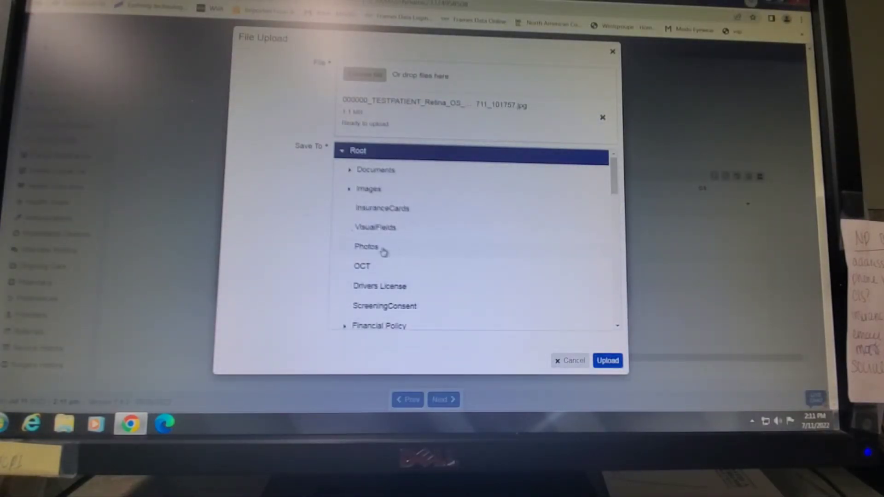
{"action": "mouse_move", "coordinate": [366, 247]}
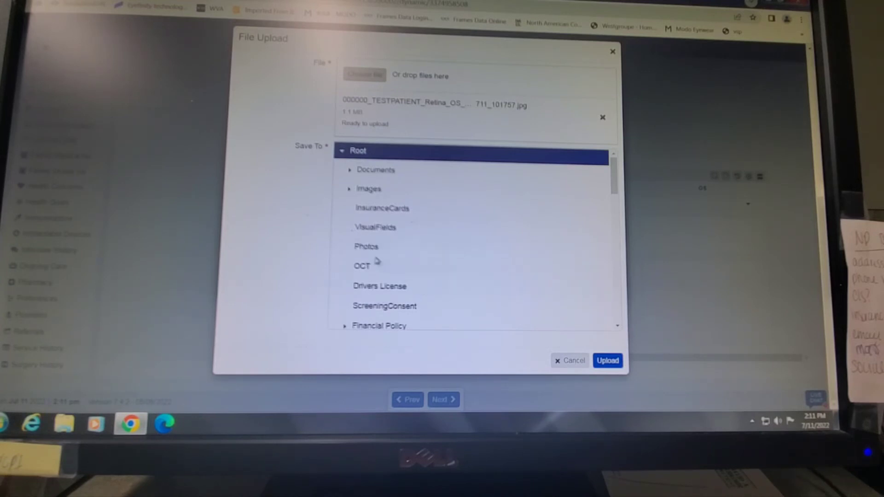
{"action": "left_click", "coordinate": [366, 246]}
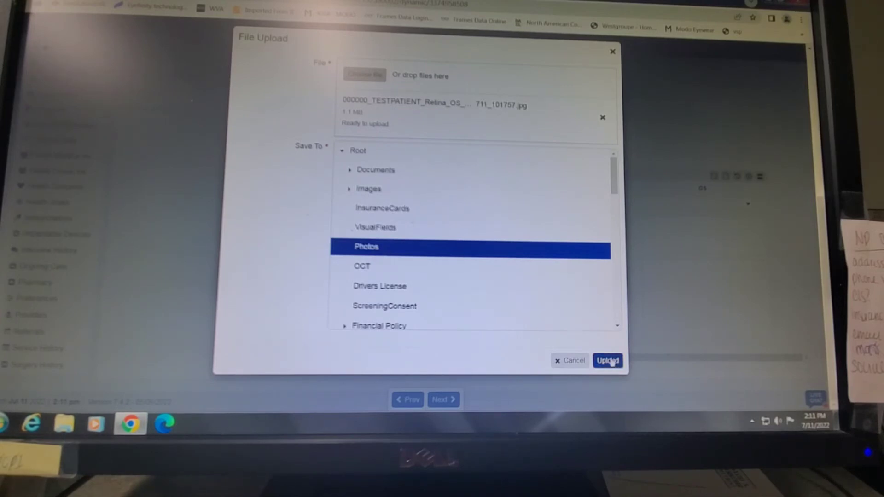
{"action": "left_click", "coordinate": [607, 360]}
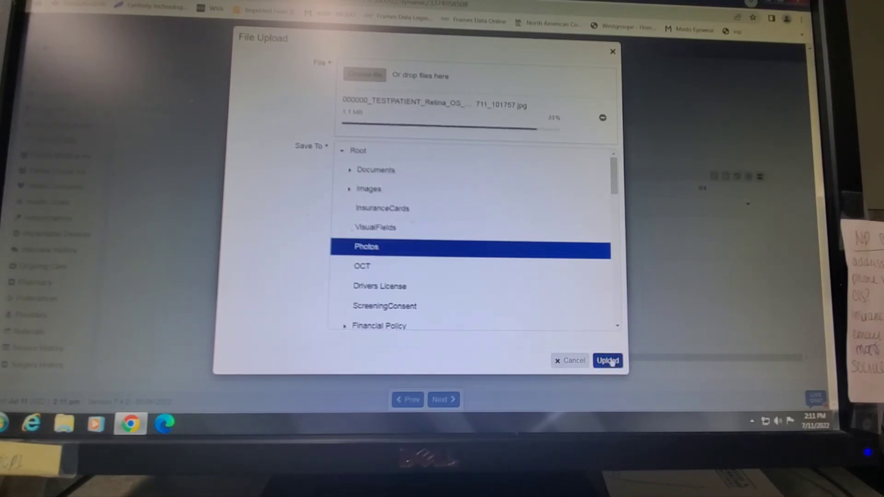
{"action": "left_click", "coordinate": [607, 360]}
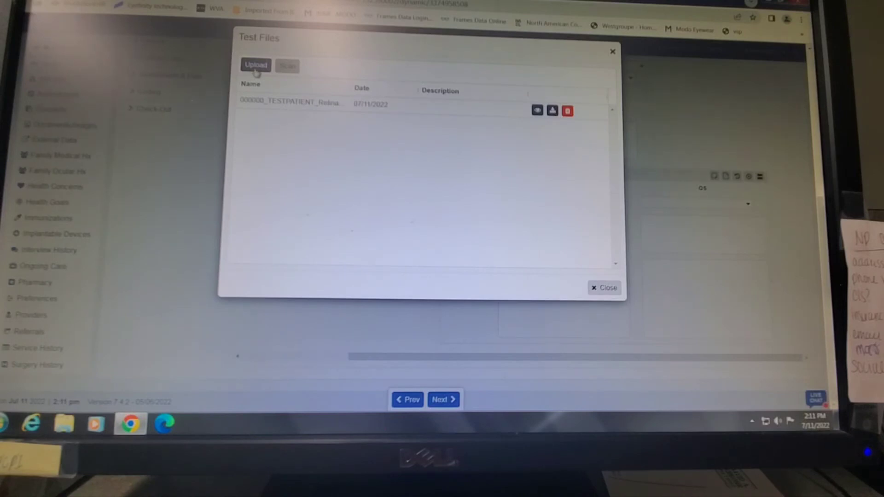
- Upload the OD retina JPG into the Photos folder so both retina images are listed
{"action": "left_click", "coordinate": [256, 65]}
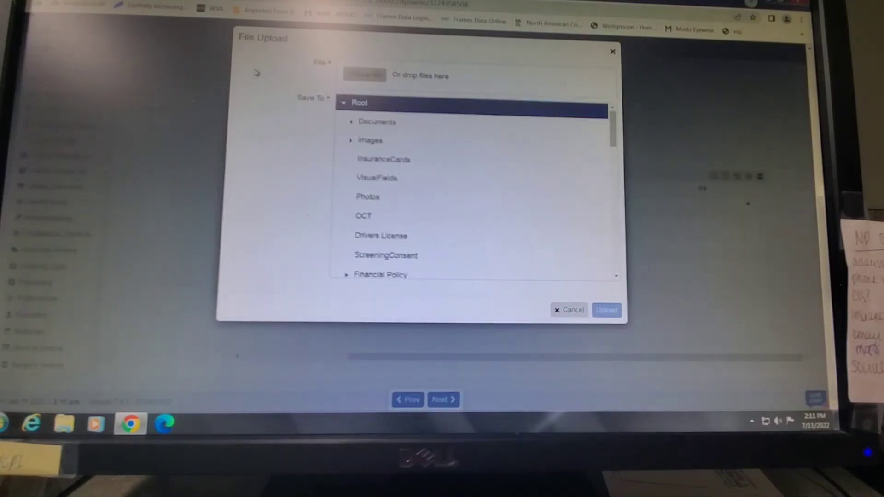
{"action": "left_click", "coordinate": [365, 75]}
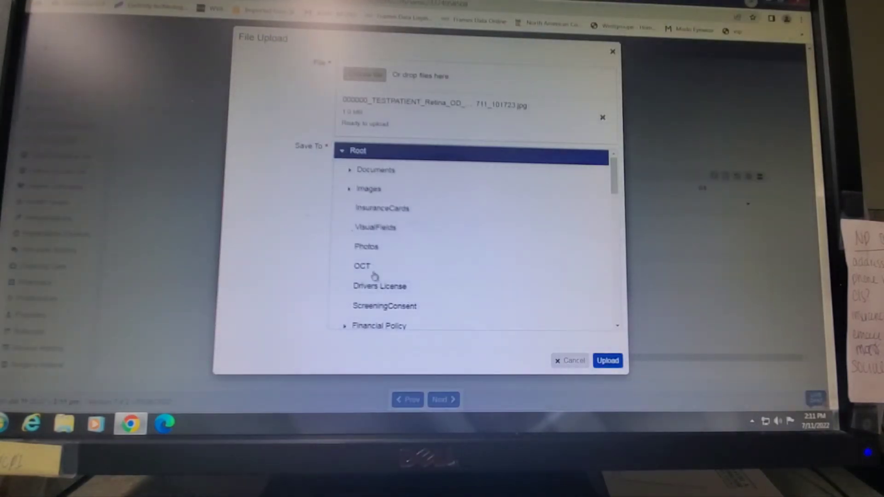
{"action": "left_click", "coordinate": [366, 247]}
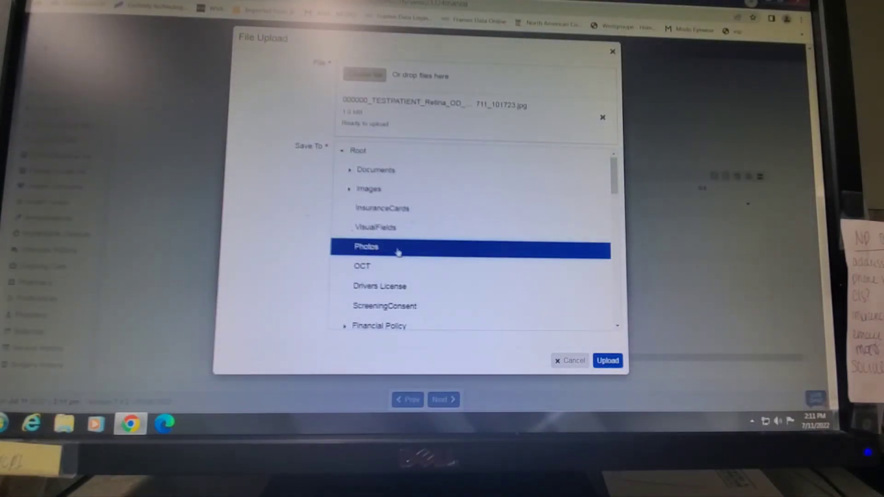
{"action": "left_click", "coordinate": [608, 361]}
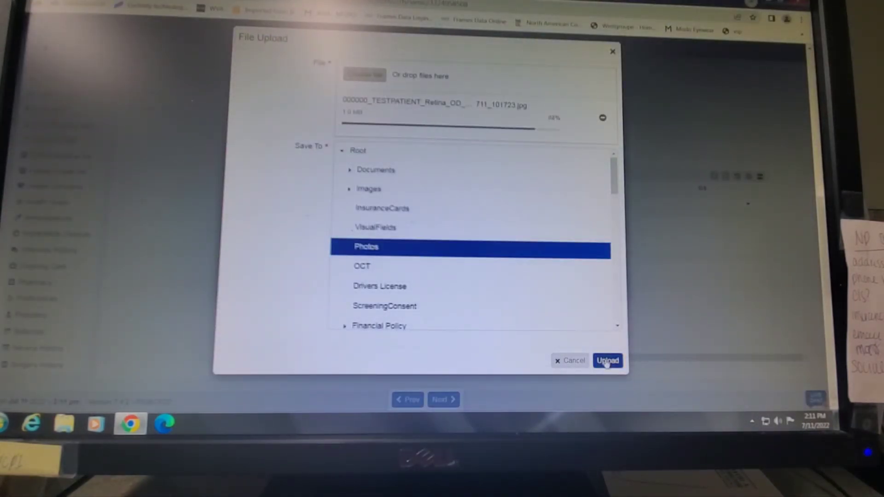
{"action": "left_click", "coordinate": [607, 360]}
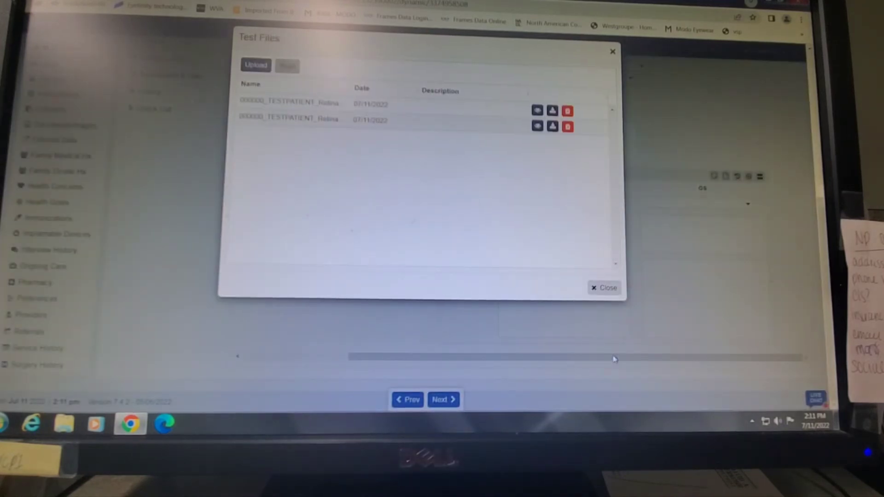
{"action": "mouse_move", "coordinate": [322, 149]}
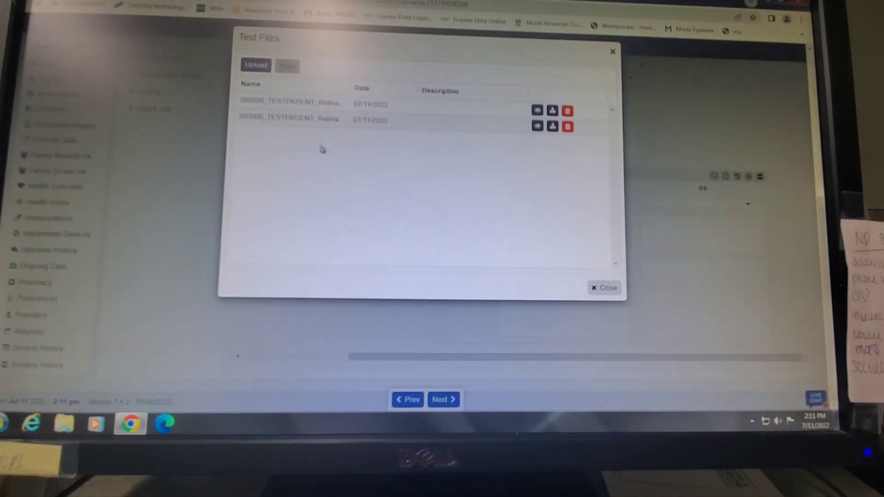
{"action": "mouse_move", "coordinate": [288, 102]}
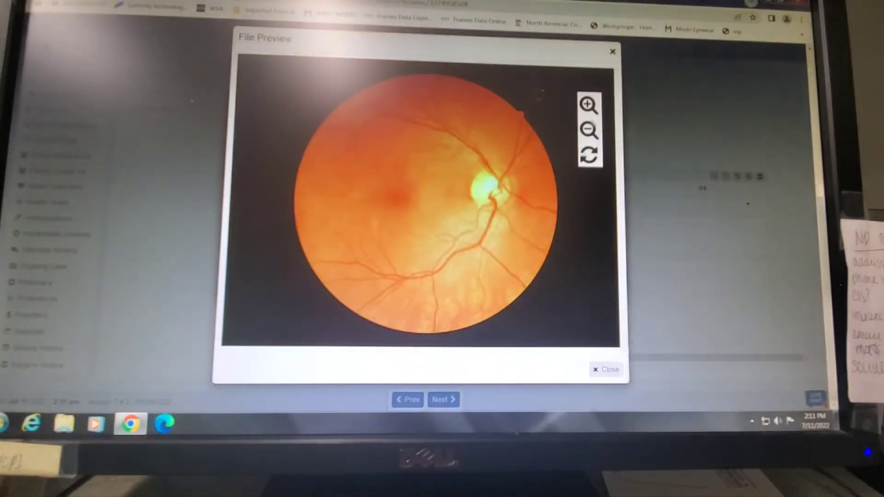
{"action": "left_click", "coordinate": [605, 369]}
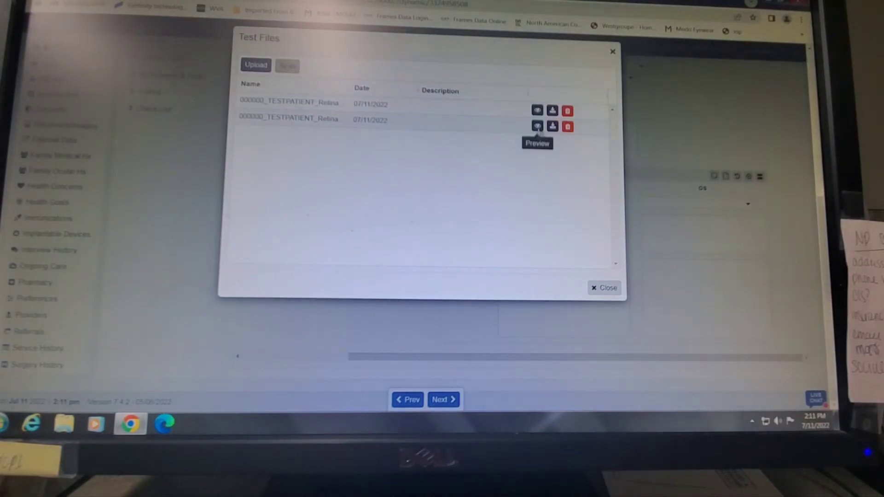
{"action": "left_click", "coordinate": [536, 125]}
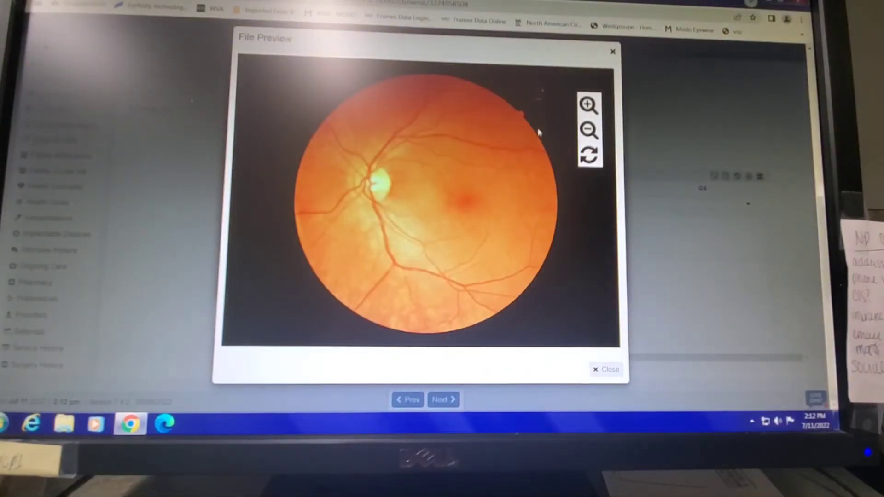
{"action": "mouse_move", "coordinate": [519, 124]}
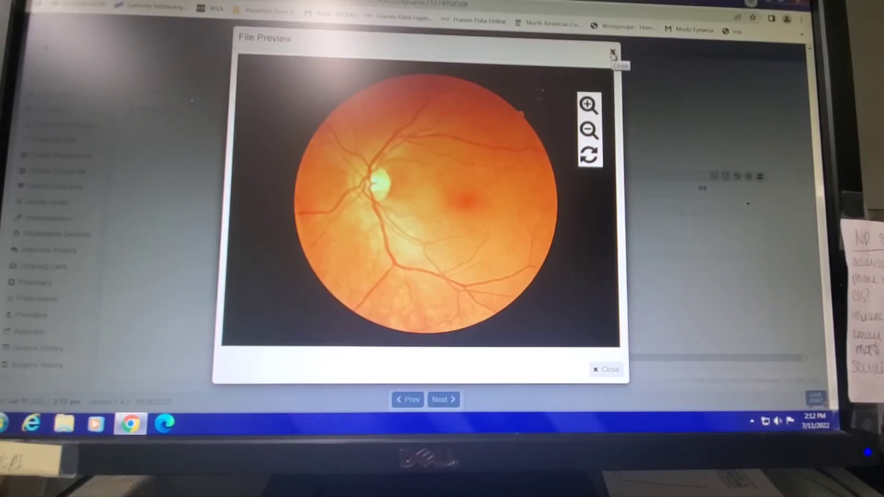
{"action": "left_click", "coordinate": [606, 369]}
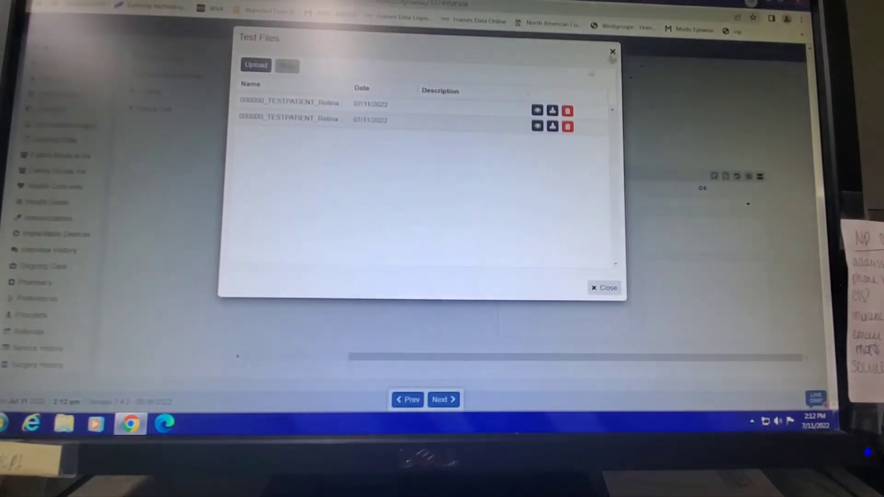
{"action": "mouse_move", "coordinate": [288, 102]}
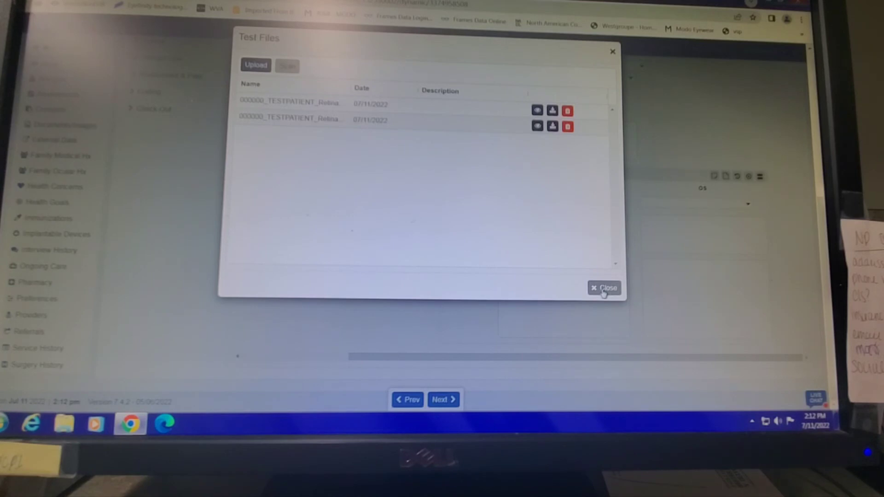
- Close Test Files and delete both exported retina JPEGs from the network Optovue Scans folder
{"action": "left_click", "coordinate": [604, 288]}
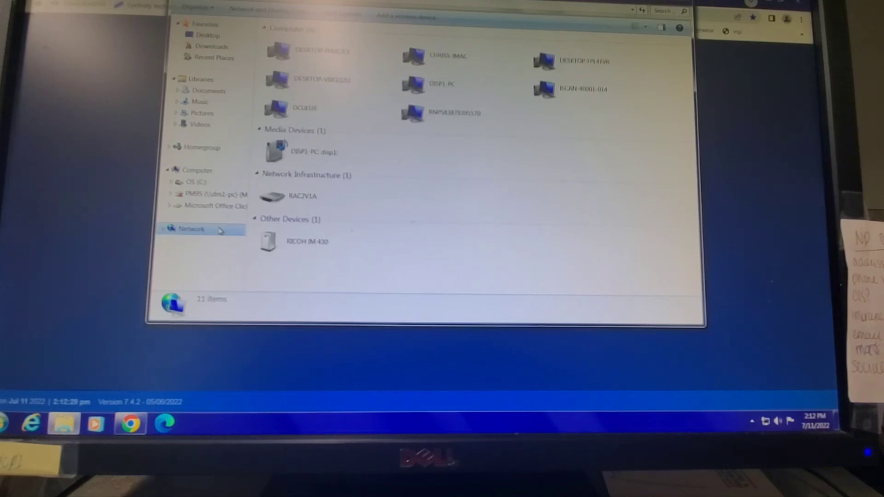
{"action": "left_click", "coordinate": [314, 152]}
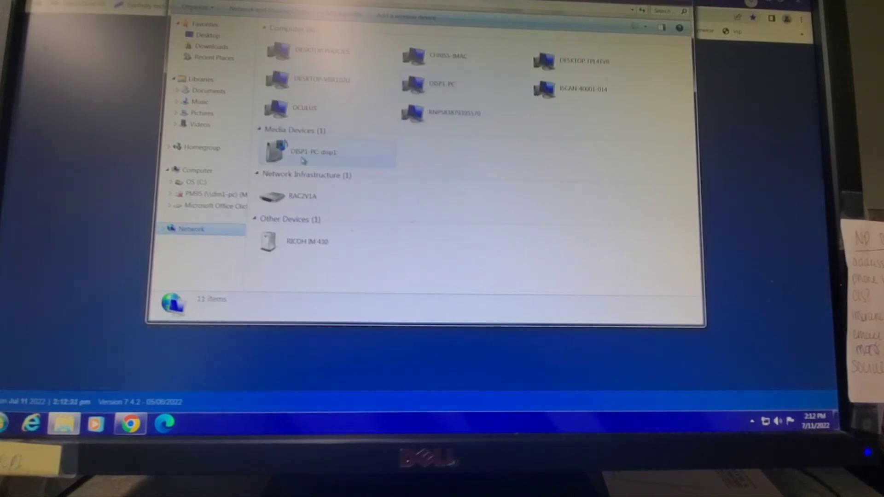
{"action": "left_click", "coordinate": [172, 229]}
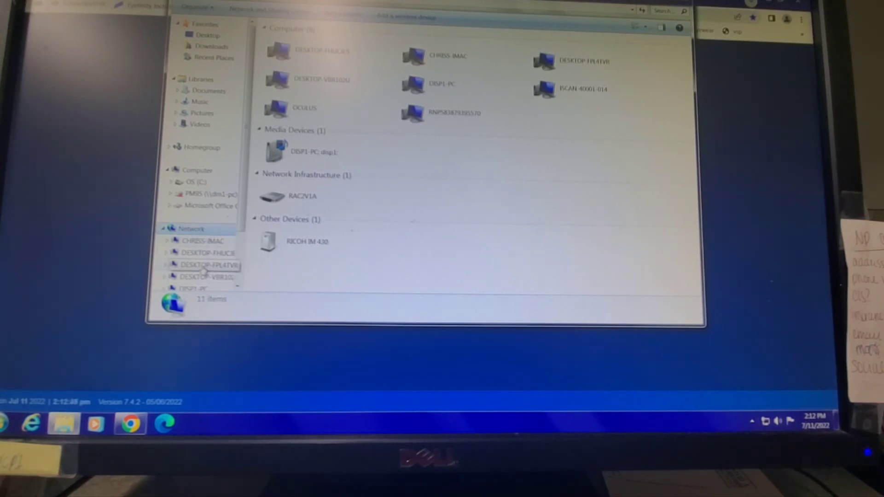
{"action": "double_click", "coordinate": [209, 265]}
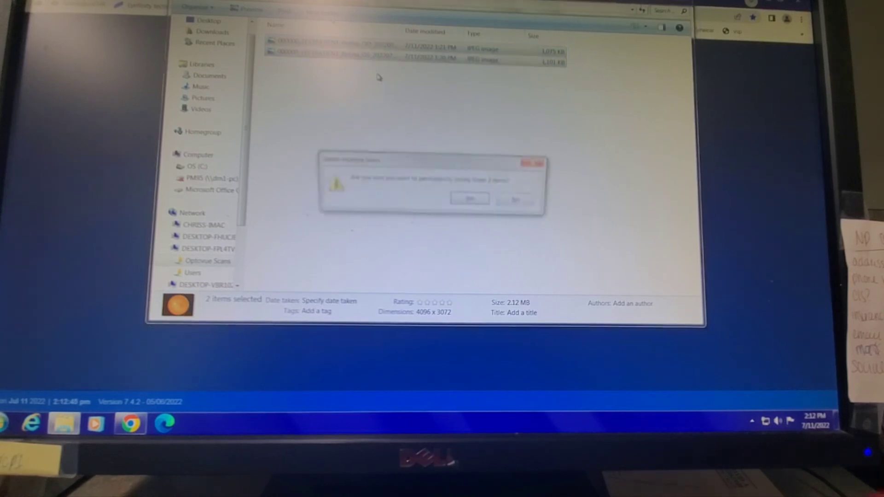
{"action": "left_click", "coordinate": [468, 199]}
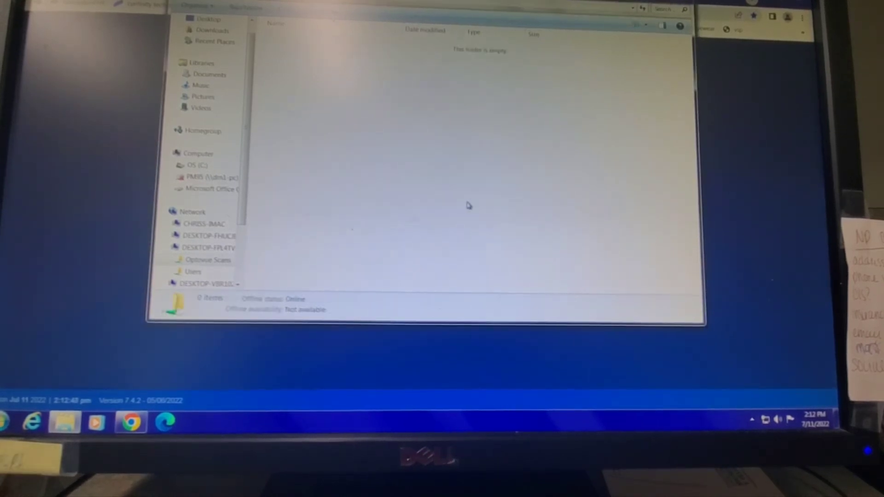